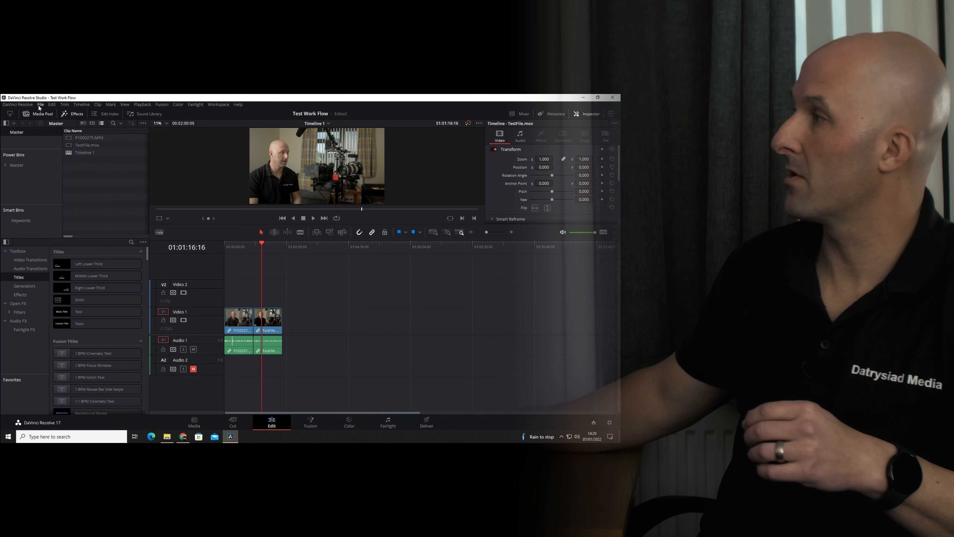
# Bring up the File menu with the project file commands
pyautogui.click(40, 104)
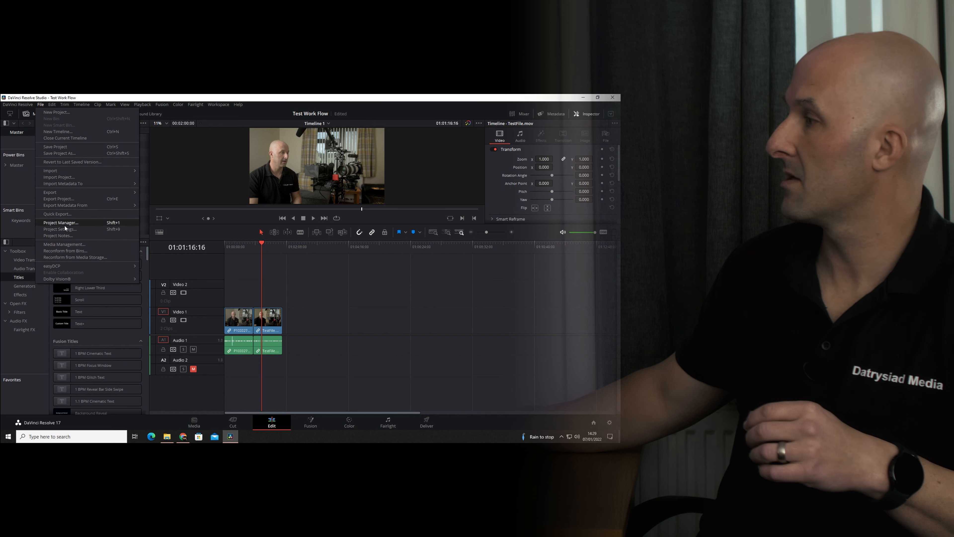
pyautogui.moveTo(64, 244)
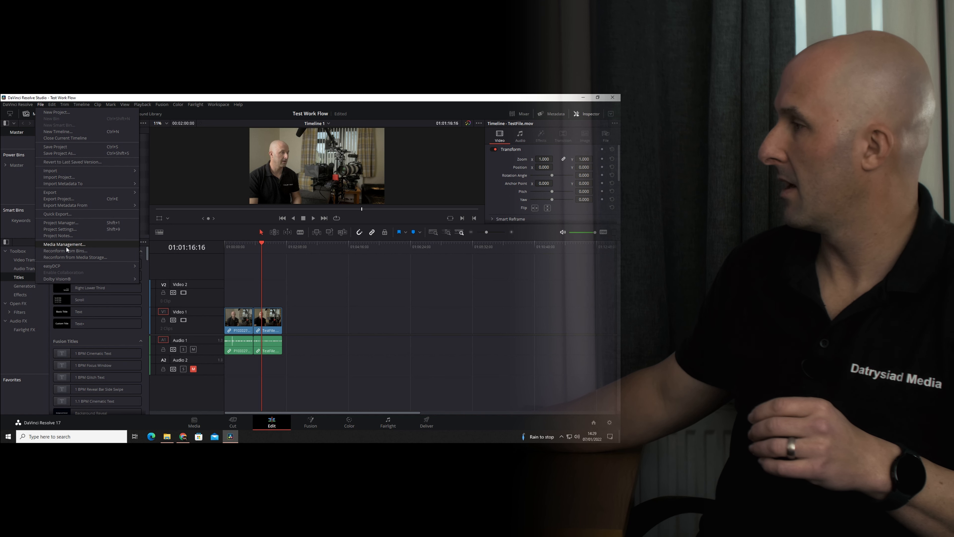
# In Media Management choose Transcode for the entire project, set the video codec to DNxHR and list its types
pyautogui.click(63, 244)
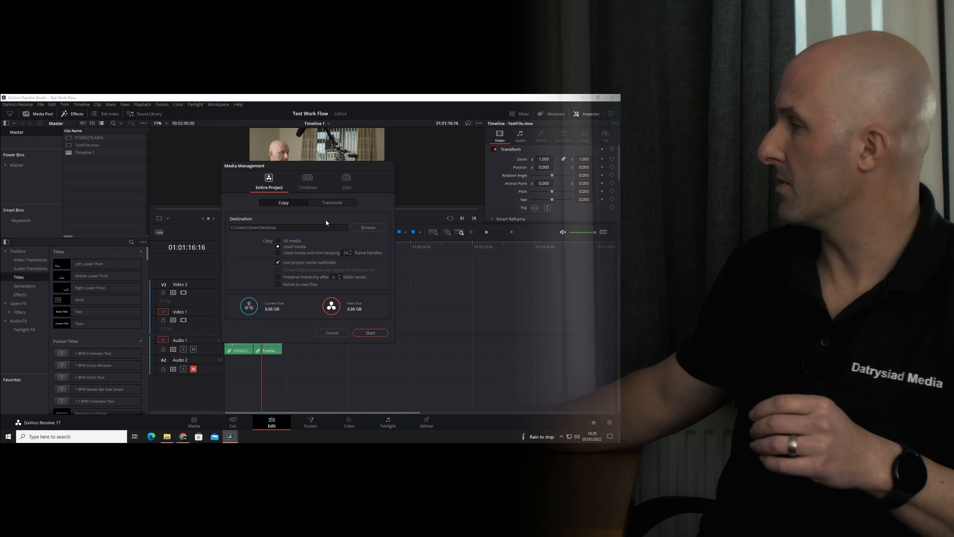
pyautogui.moveTo(303, 238)
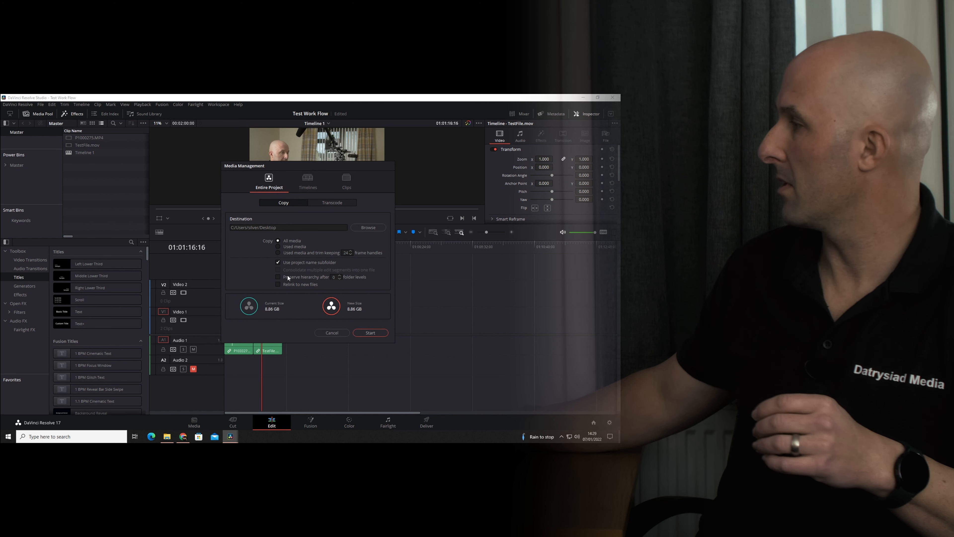
pyautogui.click(332, 202)
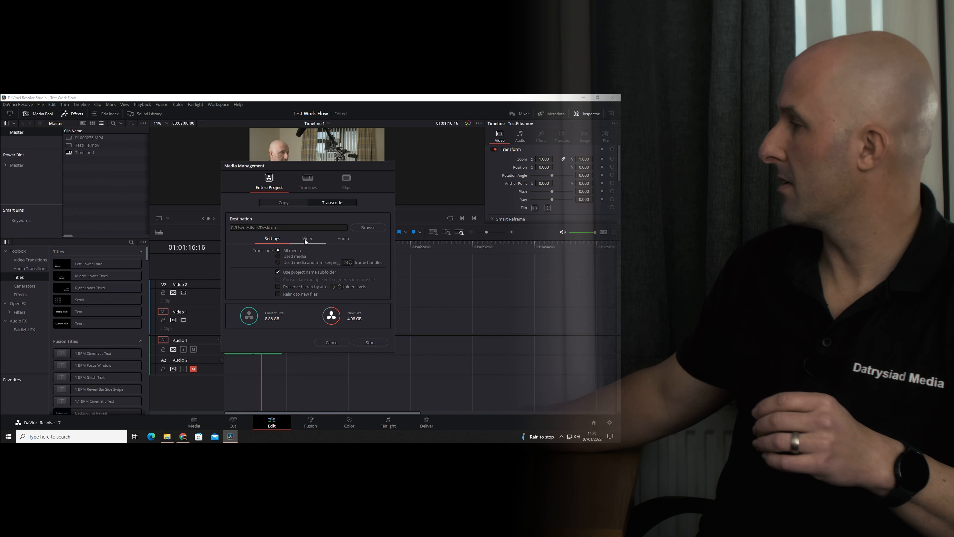
pyautogui.click(307, 239)
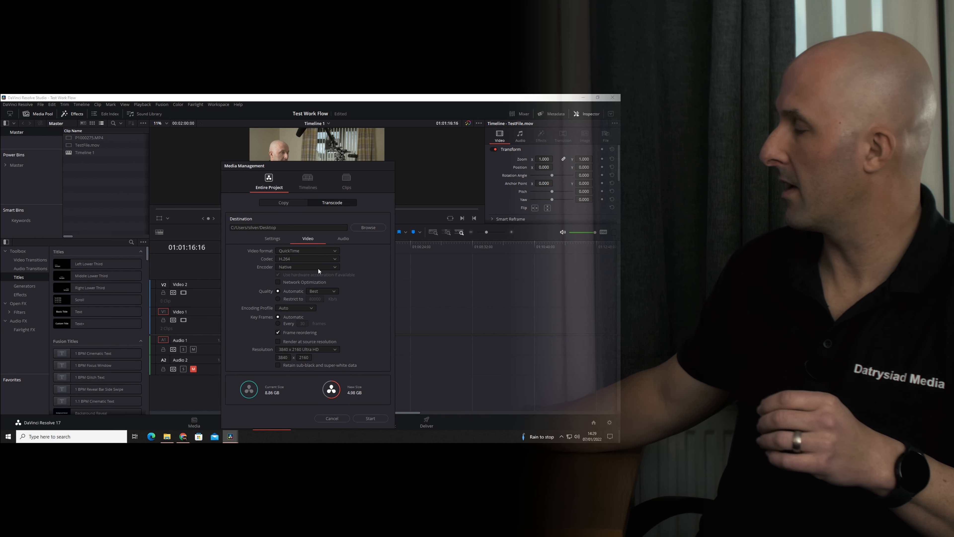
pyautogui.click(307, 258)
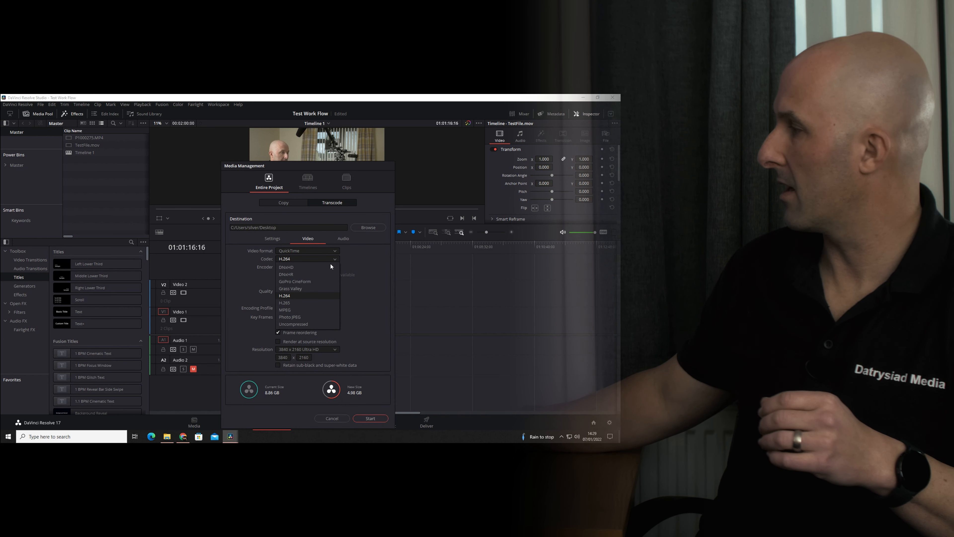
pyautogui.click(286, 274)
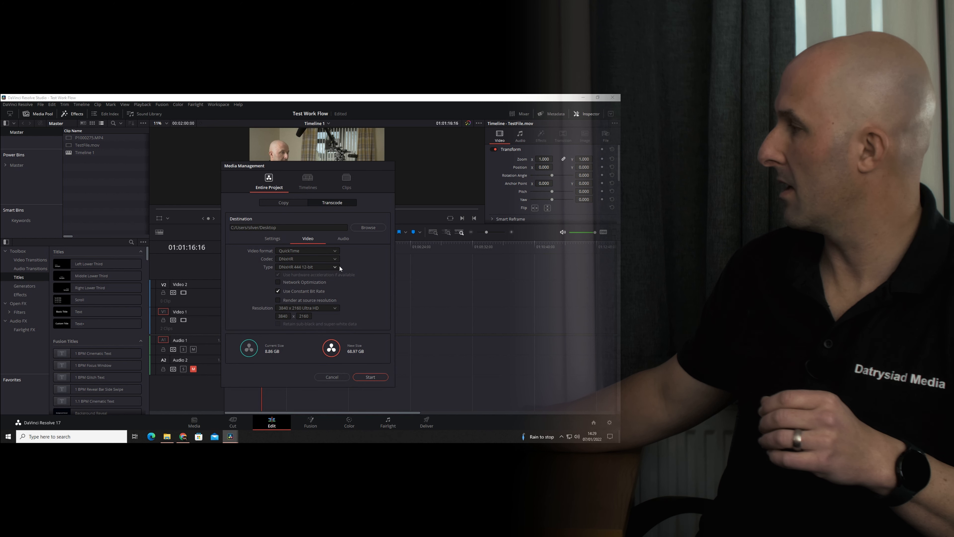
pyautogui.click(307, 267)
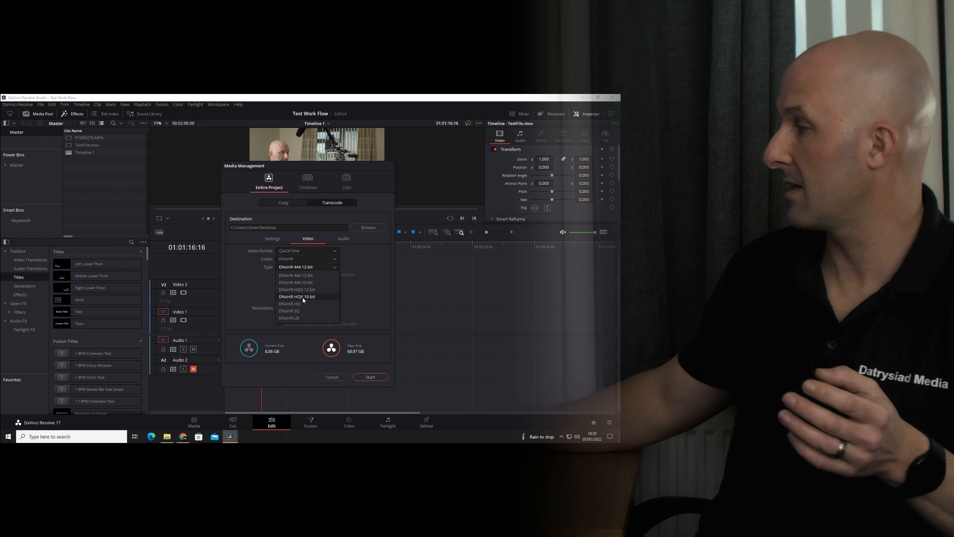
# Choose DNxHR HQX 10-bit as the transcode type, bringing the estimated size to 34.5 GB
pyautogui.click(298, 296)
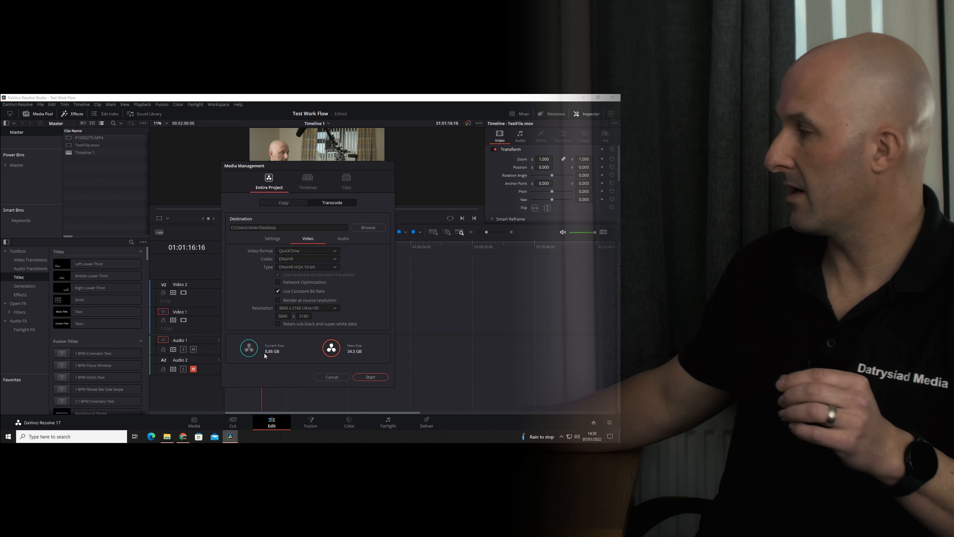
pyautogui.moveTo(352, 359)
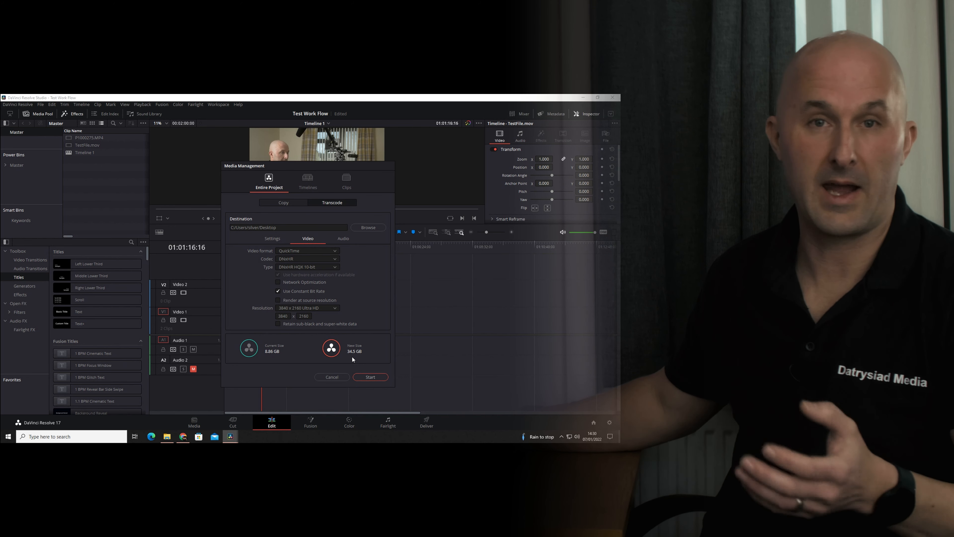
pyautogui.moveTo(353, 328)
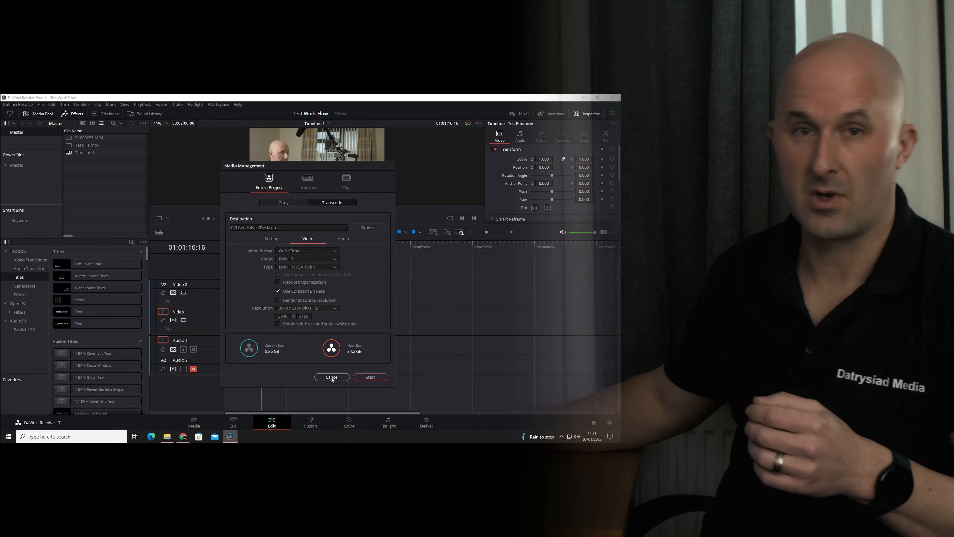
# Cancel Media Management without starting the transcode
pyautogui.click(332, 377)
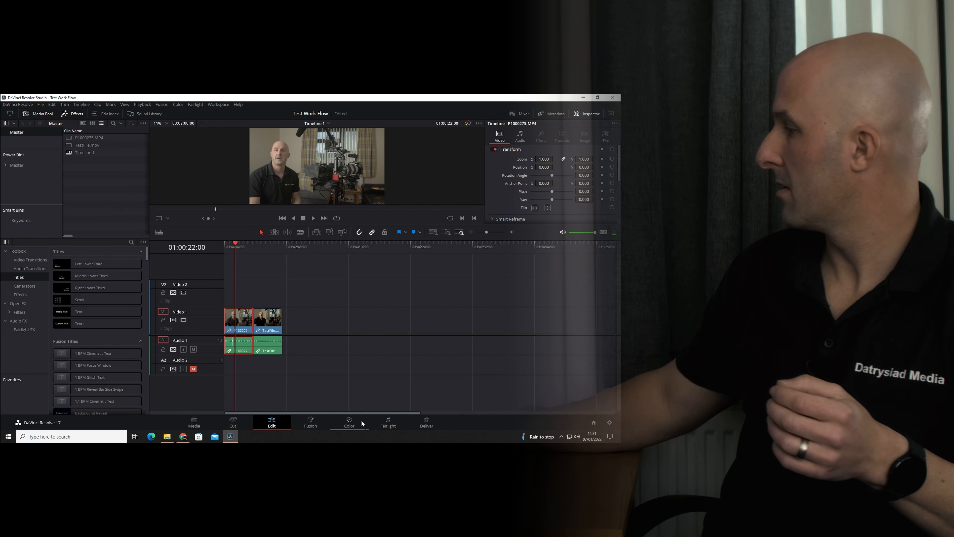
# Review the DNxHR test clip's grade on the Color page, then return to the Edit page
pyautogui.click(349, 423)
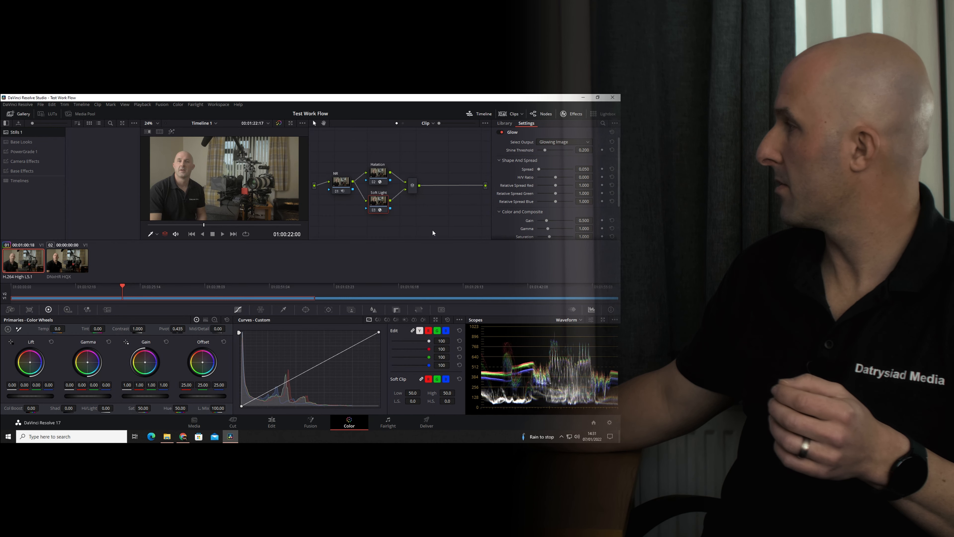
pyautogui.click(505, 123)
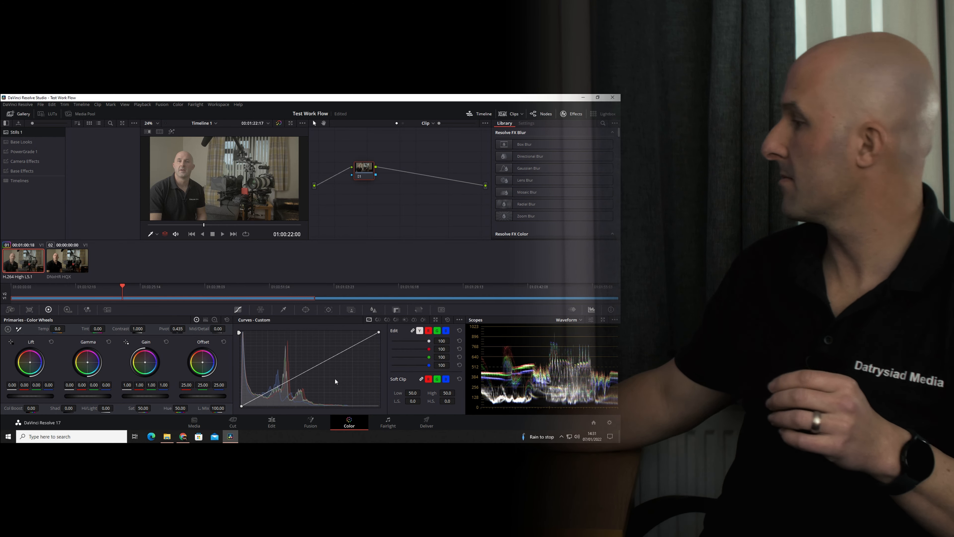
pyautogui.click(271, 422)
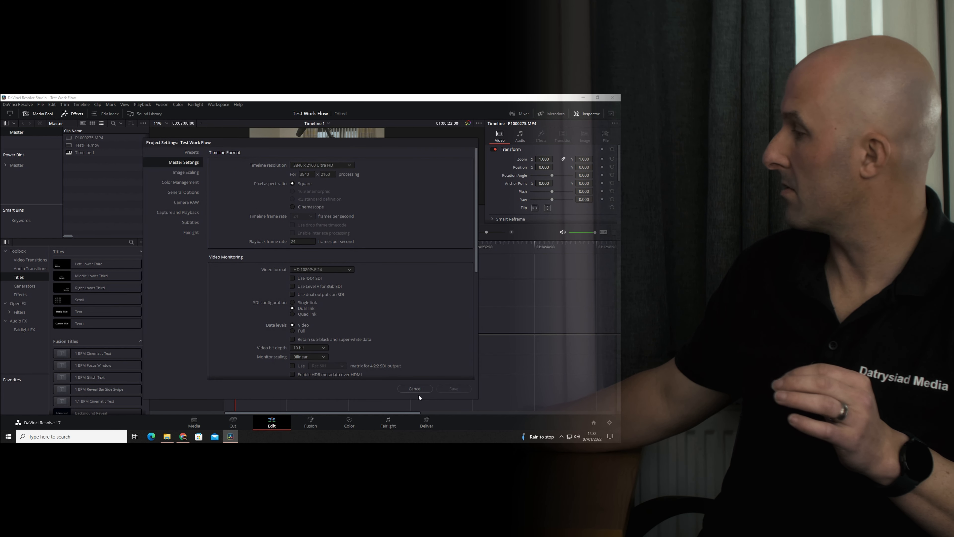
# Cancel Project Settings, check Timeline Proxy Mode under Playback, and play the timeline to about 01:00:32
pyautogui.click(414, 388)
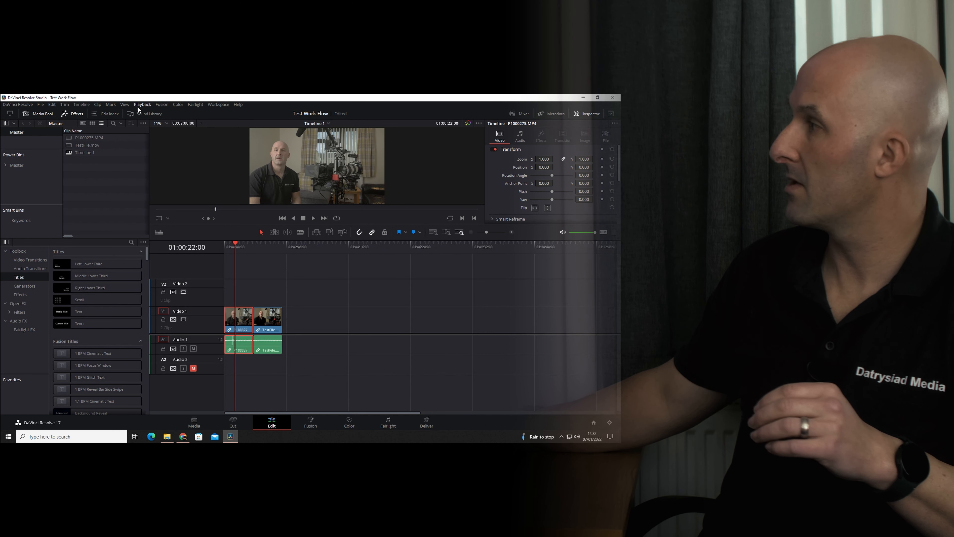
pyautogui.click(141, 104)
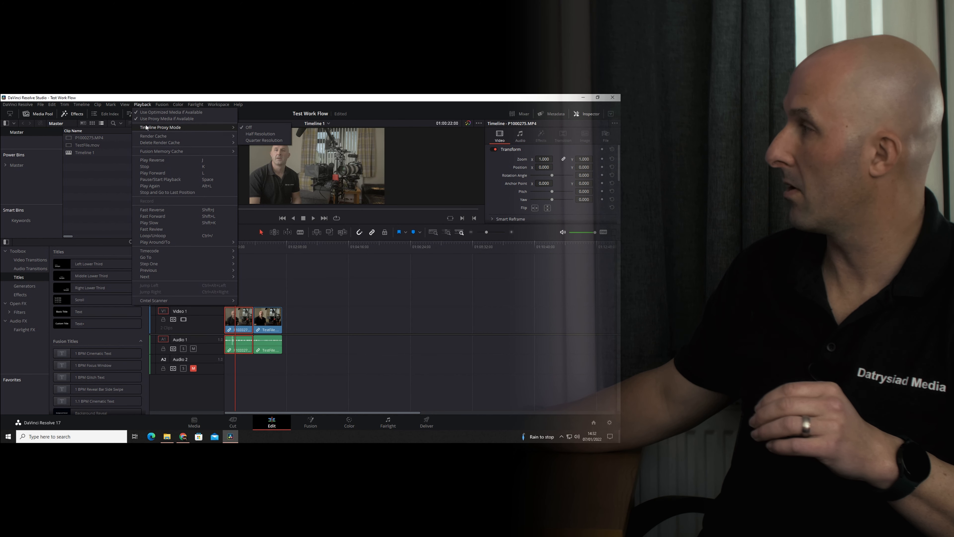
pyautogui.moveTo(328, 341)
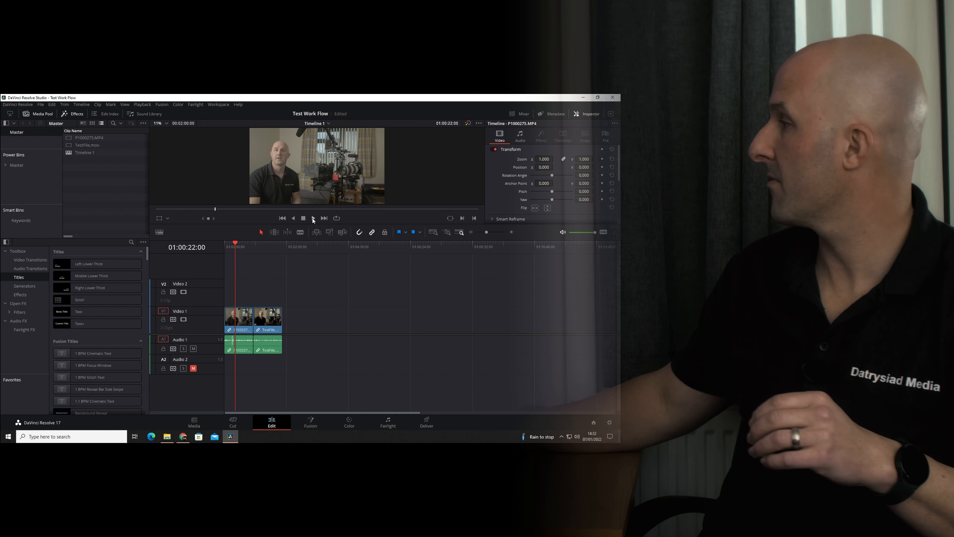
pyautogui.click(313, 218)
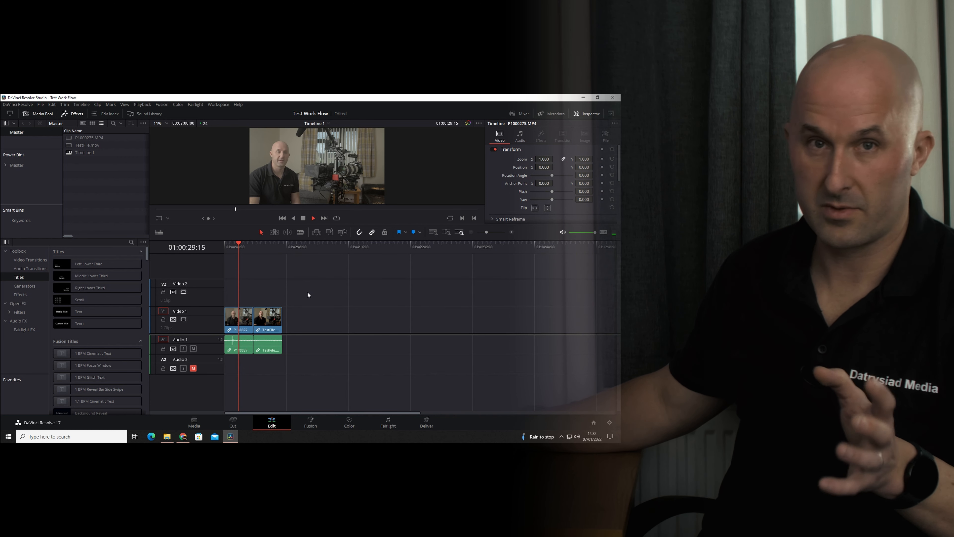
pyautogui.click(312, 218)
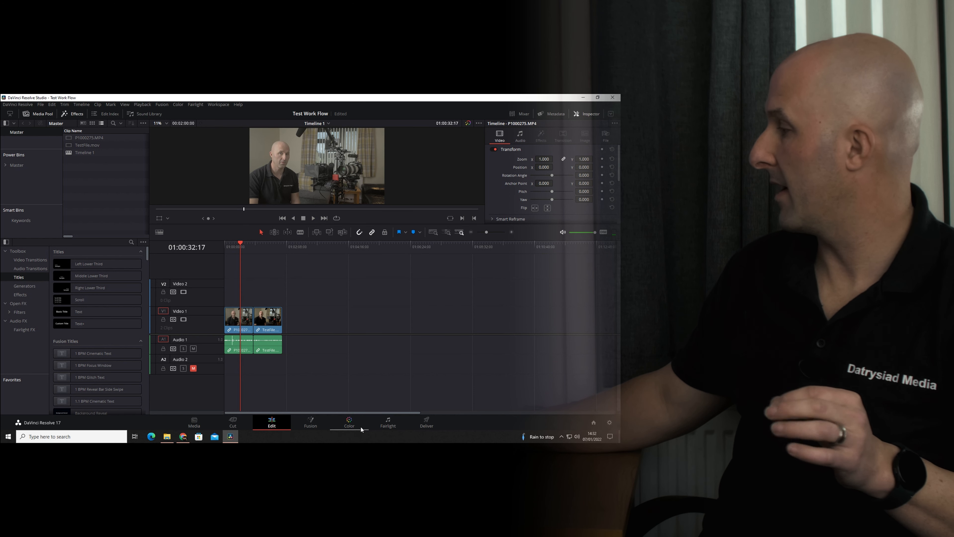
# On the Color page apply the combined base-effects still from the gallery to the clip
pyautogui.click(349, 422)
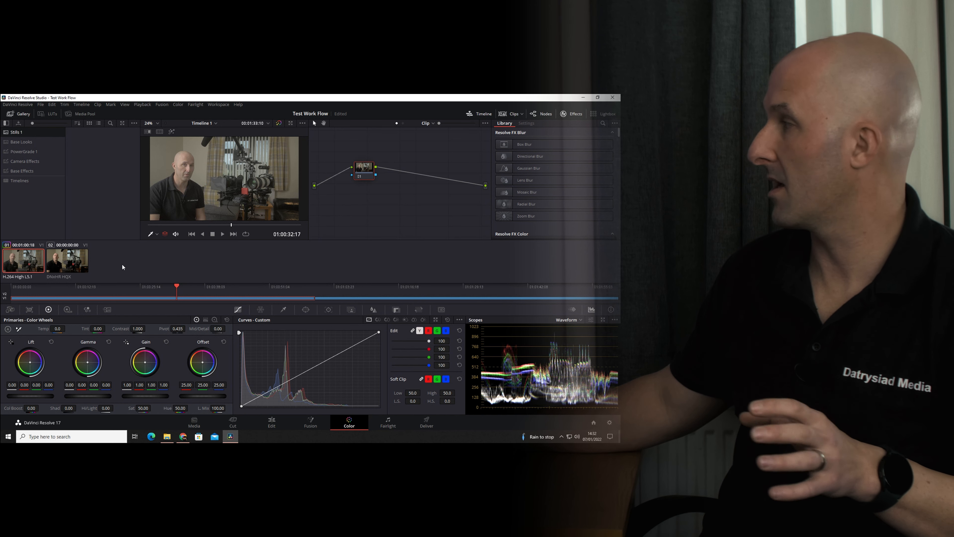
pyautogui.click(24, 170)
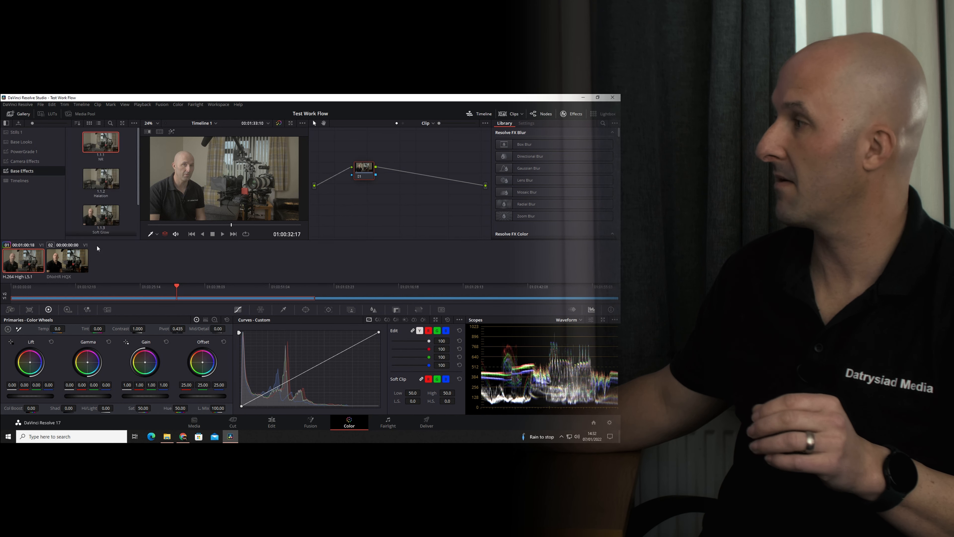
pyautogui.scroll(-3)
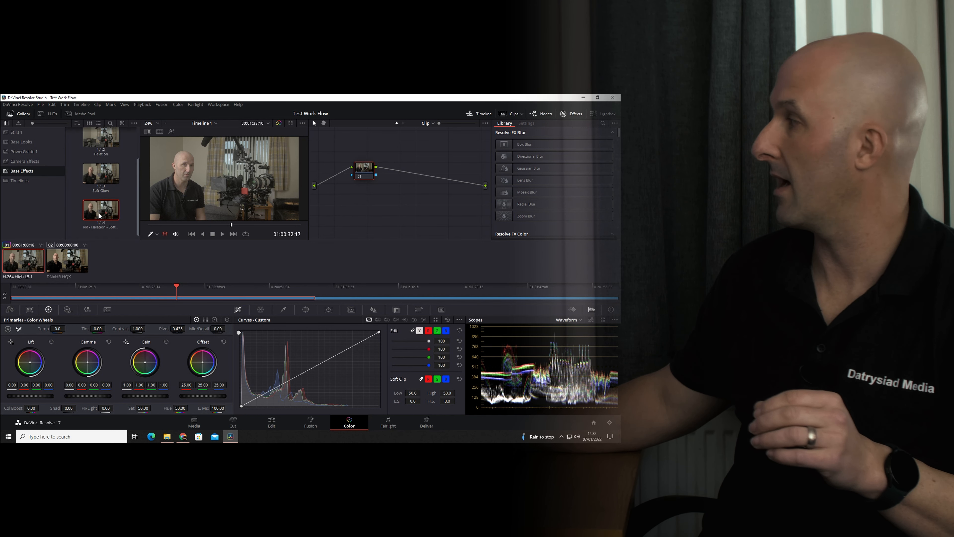
pyautogui.rightClick(100, 210)
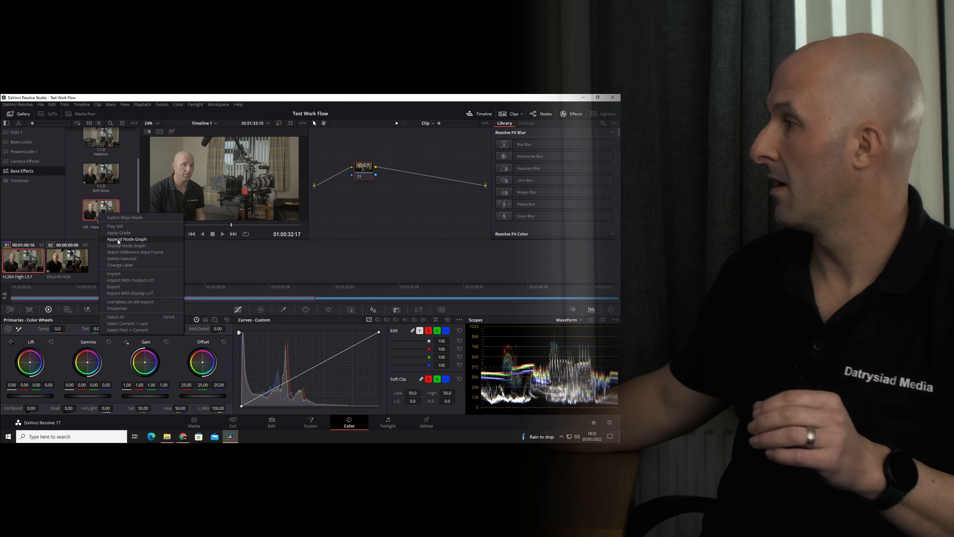
pyautogui.click(126, 239)
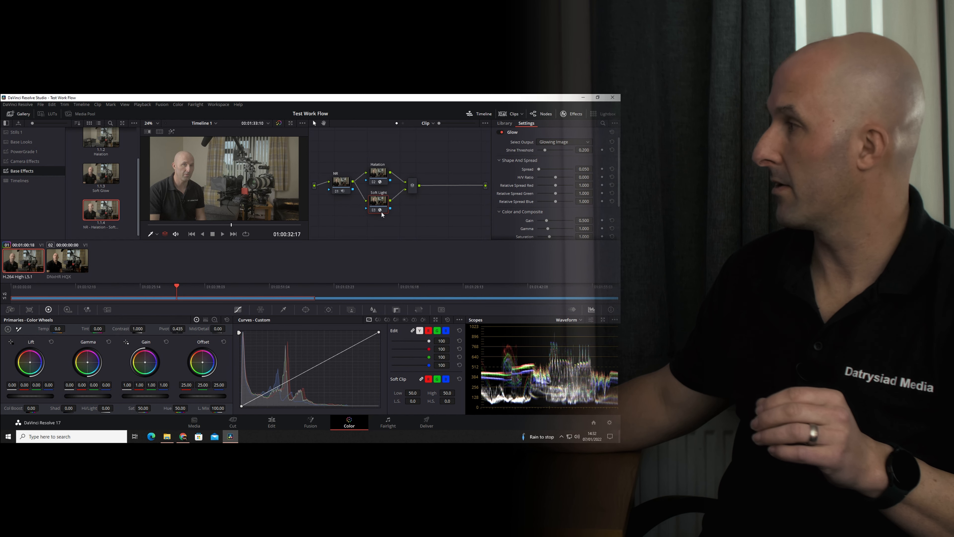
pyautogui.moveTo(342, 181)
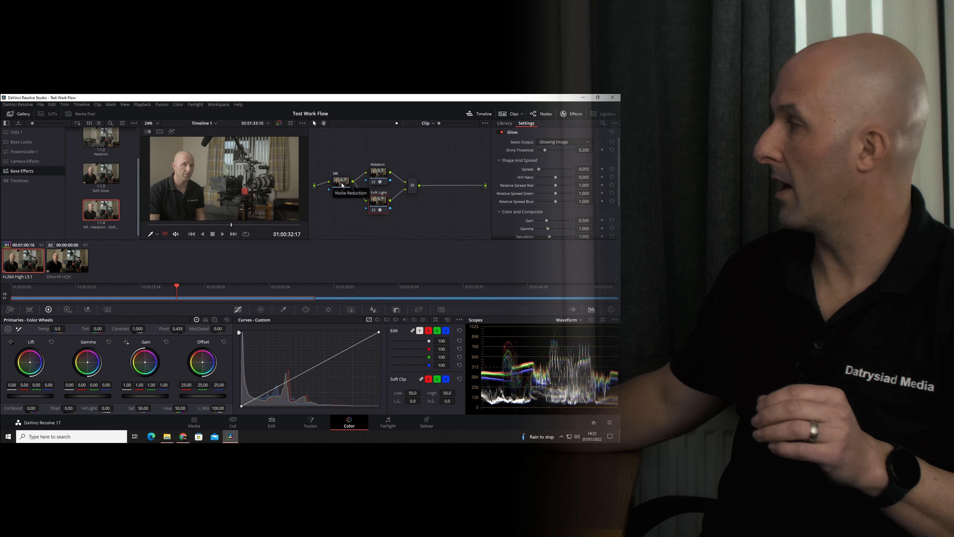
# Inspect the noise reduction, halation and soft light nodes' settings, ending at the effects library
pyautogui.click(504, 123)
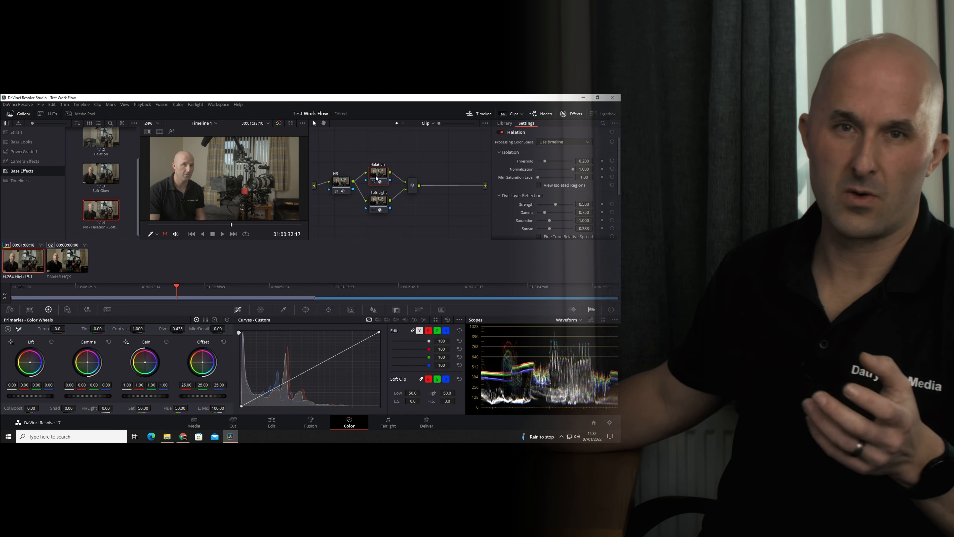
pyautogui.moveTo(380, 182)
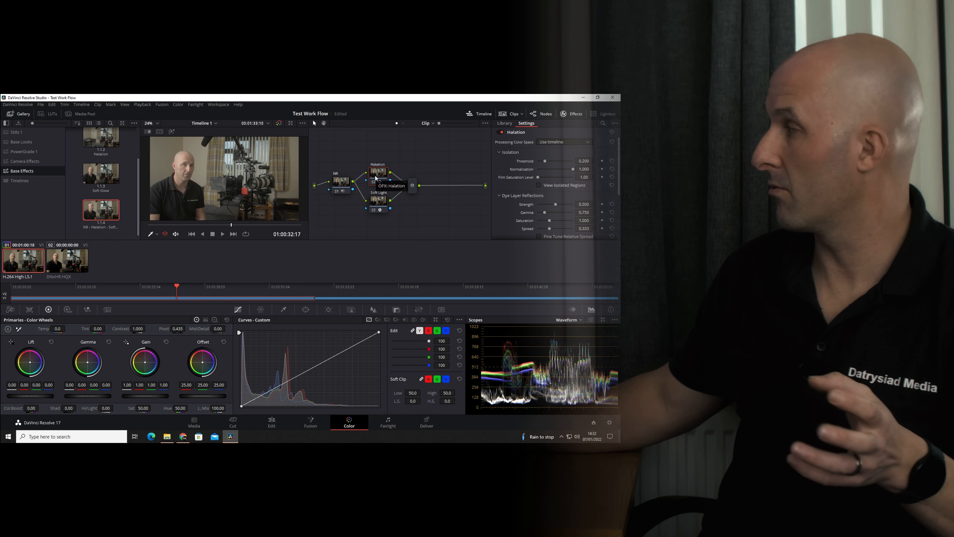
pyautogui.click(378, 209)
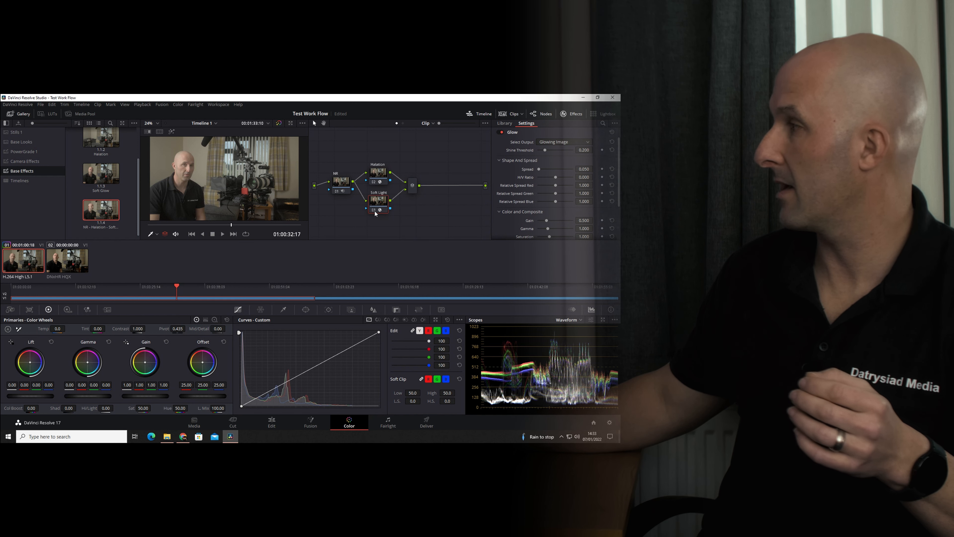
pyautogui.click(377, 209)
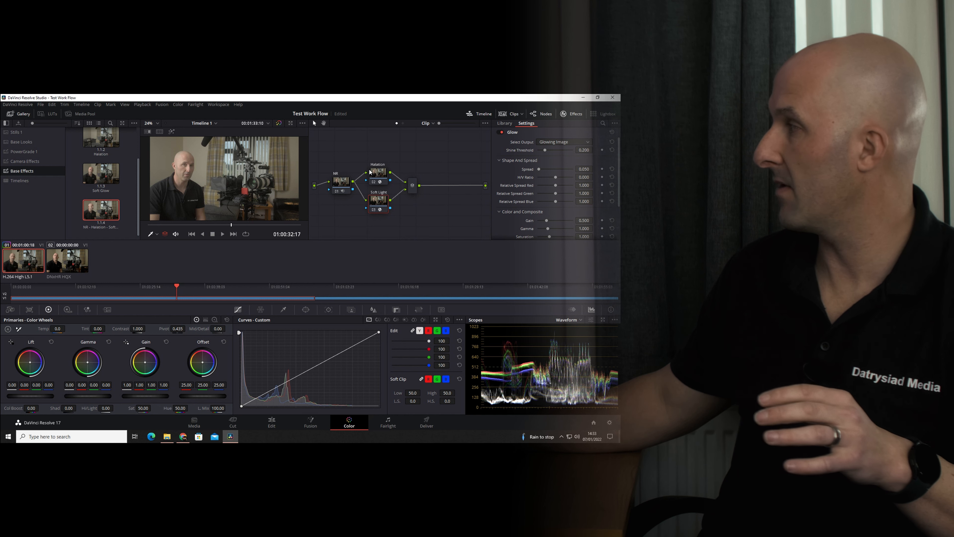
pyautogui.click(504, 123)
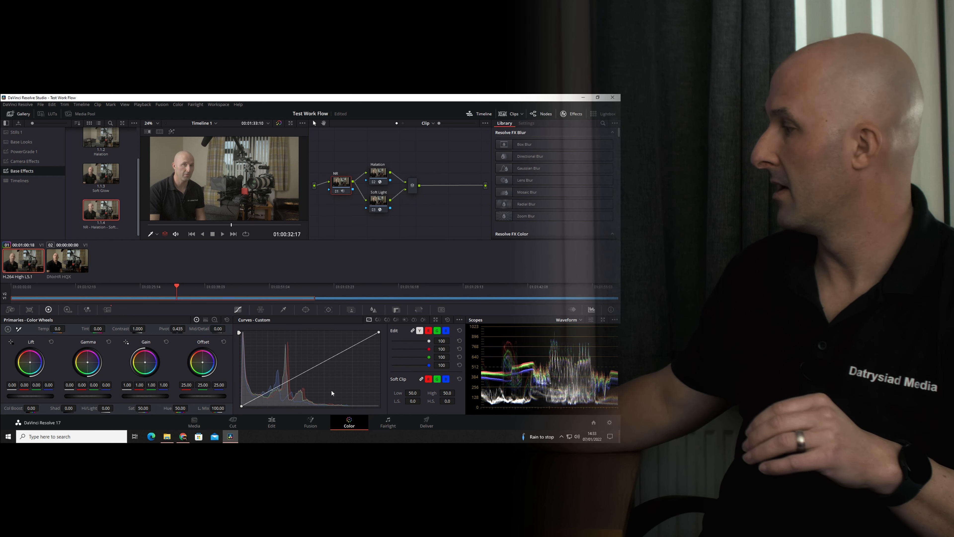
# On the Edit page play the timeline to about 01:00:19 and cancel the Change Clip Duration dialog
pyautogui.click(271, 422)
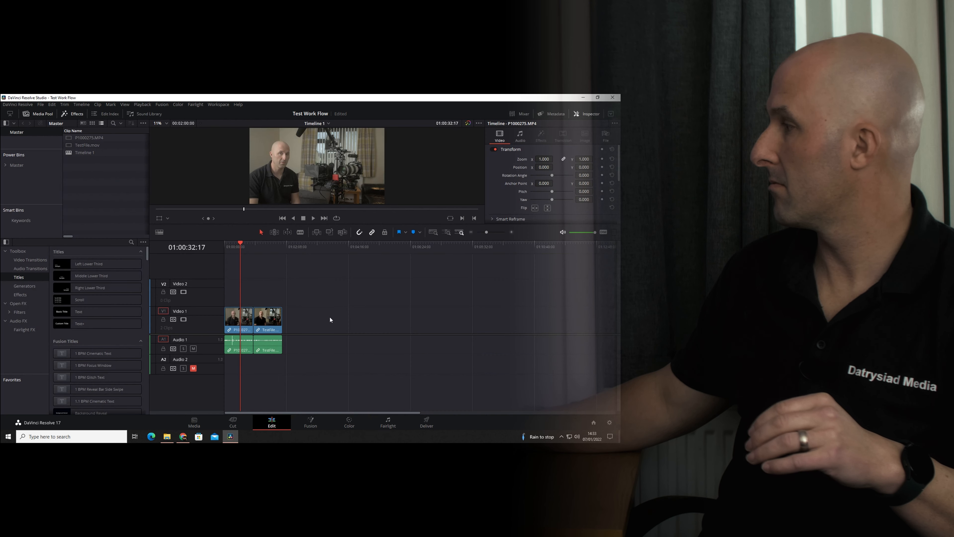
pyautogui.click(230, 246)
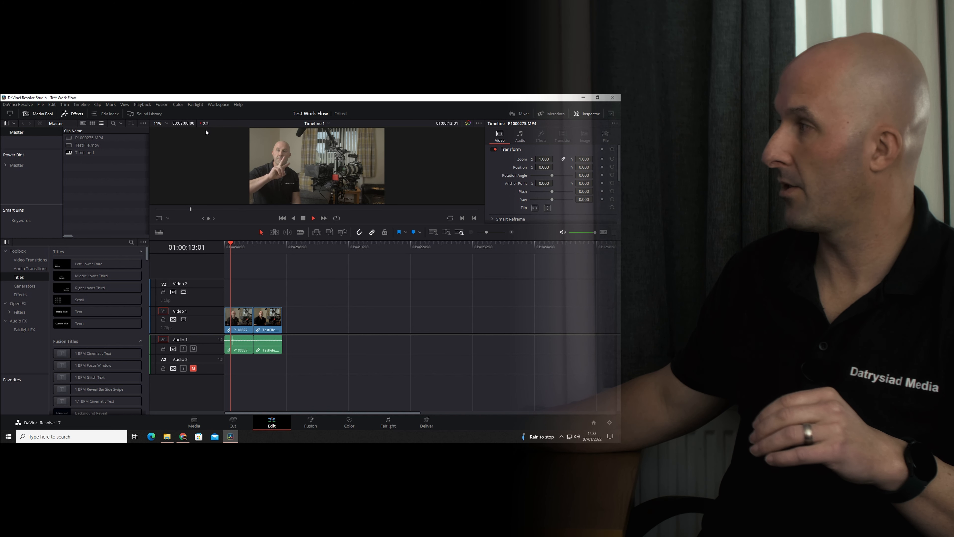
pyautogui.click(312, 218)
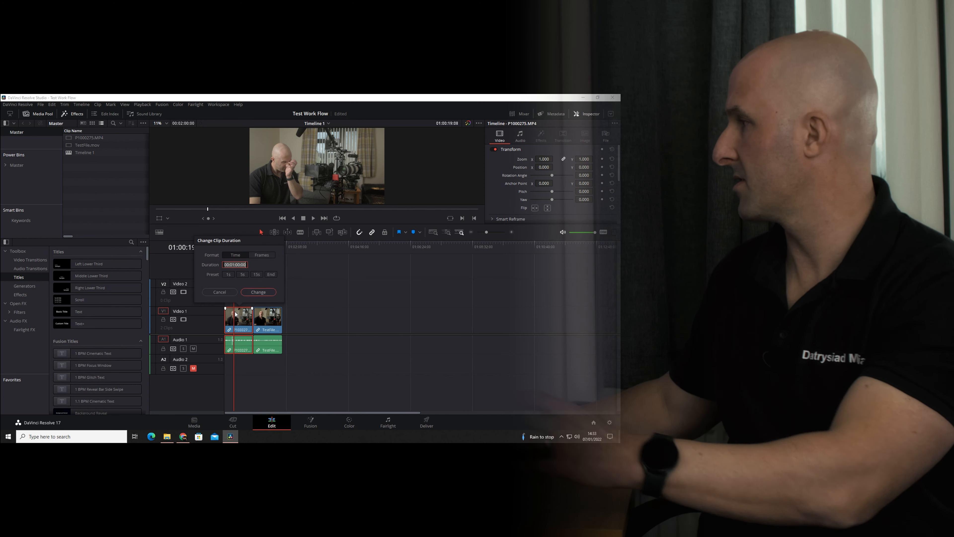
pyautogui.click(219, 292)
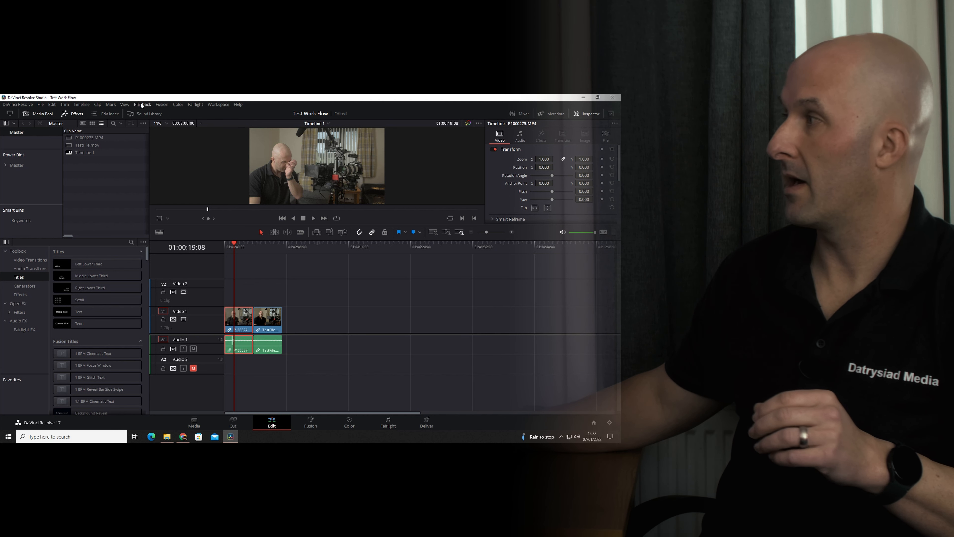
# In Project Settings Master Settings change timeline resolution to 1920 x 1080 HD and confirm
pyautogui.click(142, 104)
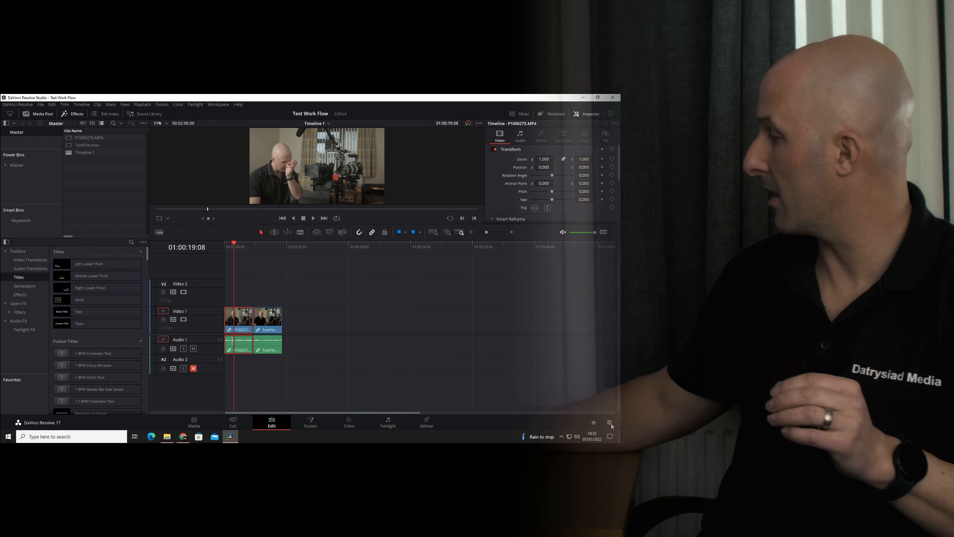
pyautogui.click(321, 165)
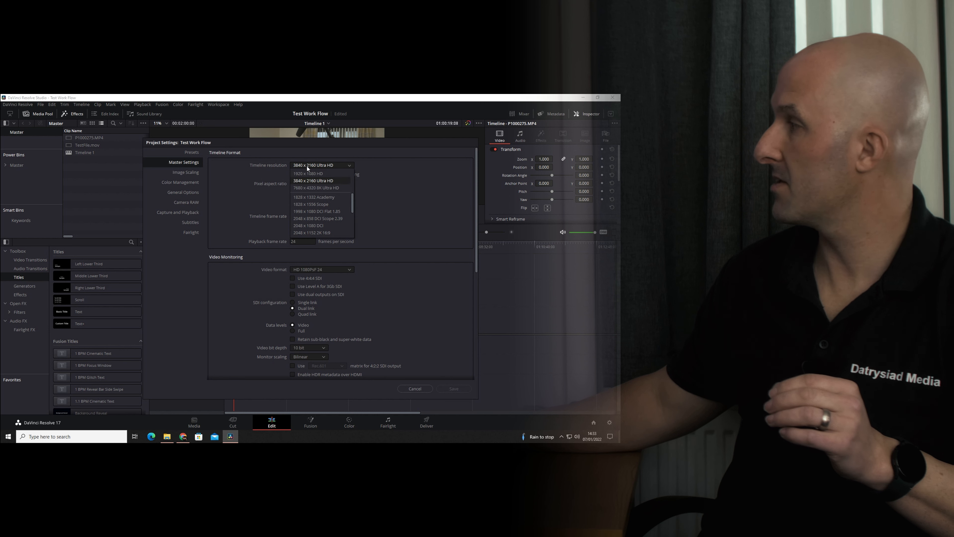
pyautogui.moveTo(307, 174)
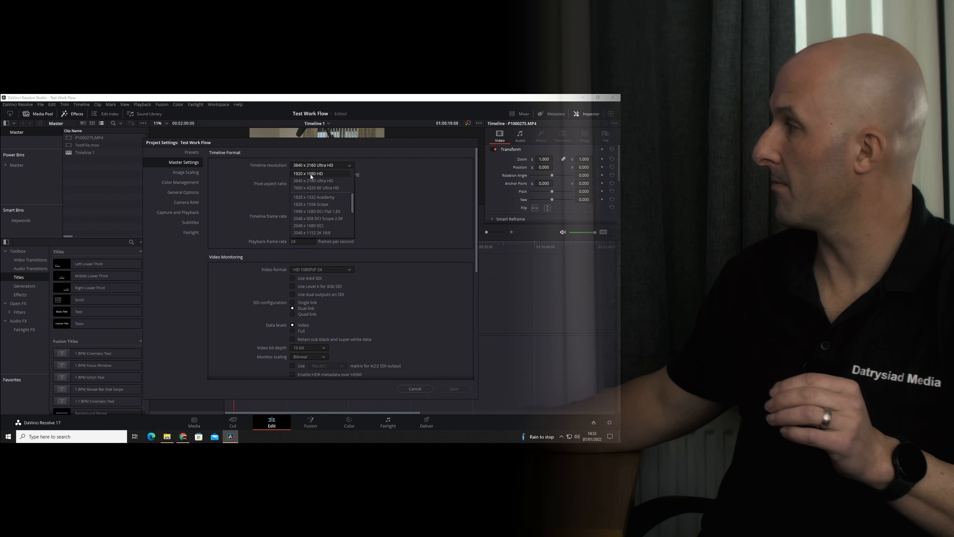
pyautogui.click(414, 389)
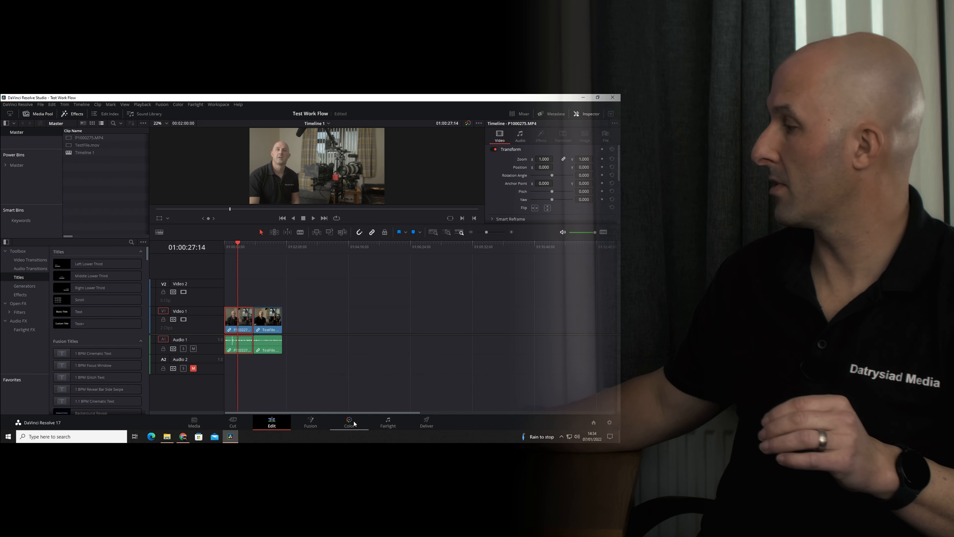
pyautogui.click(349, 421)
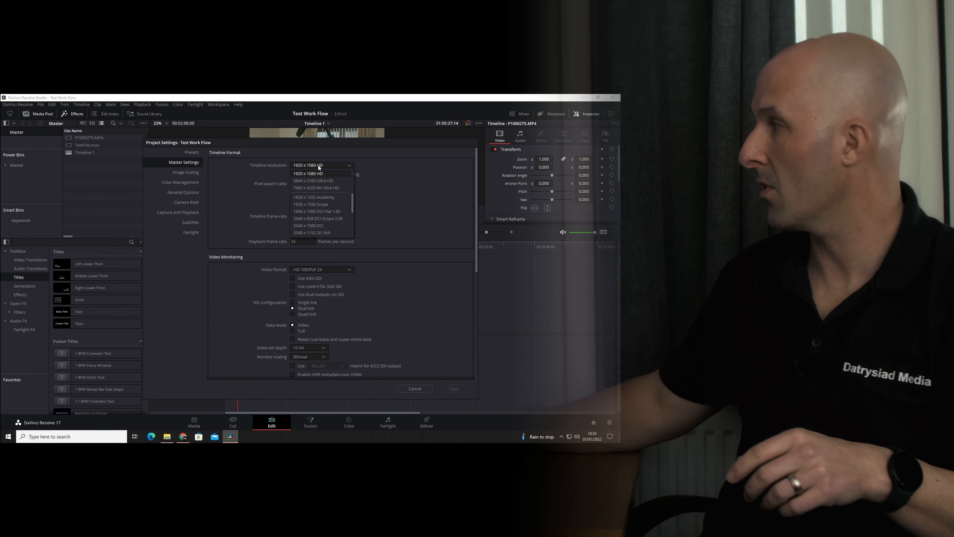
pyautogui.click(313, 180)
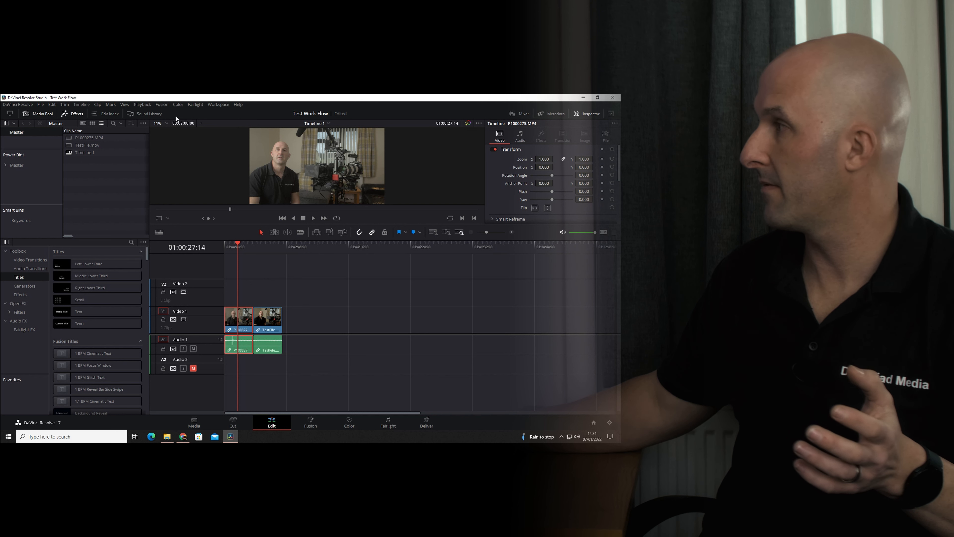
# Play the timeline briefly at 1920 x 1080, then switch back to the Color page
pyautogui.click(142, 104)
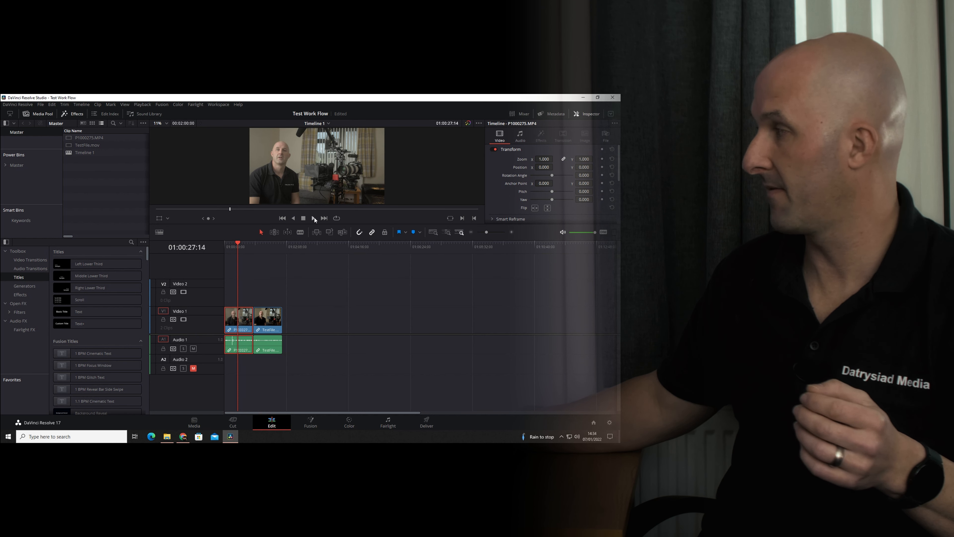
pyautogui.click(313, 217)
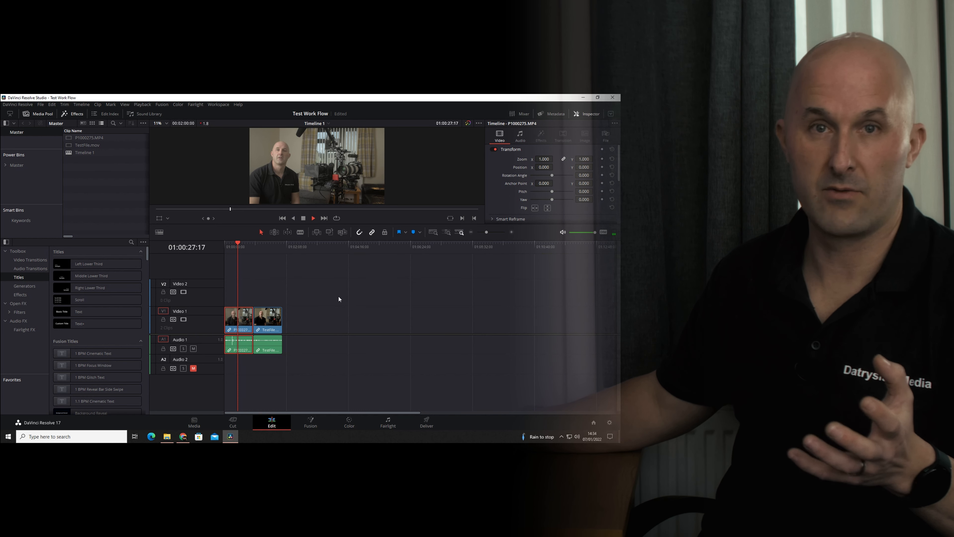
pyautogui.click(312, 218)
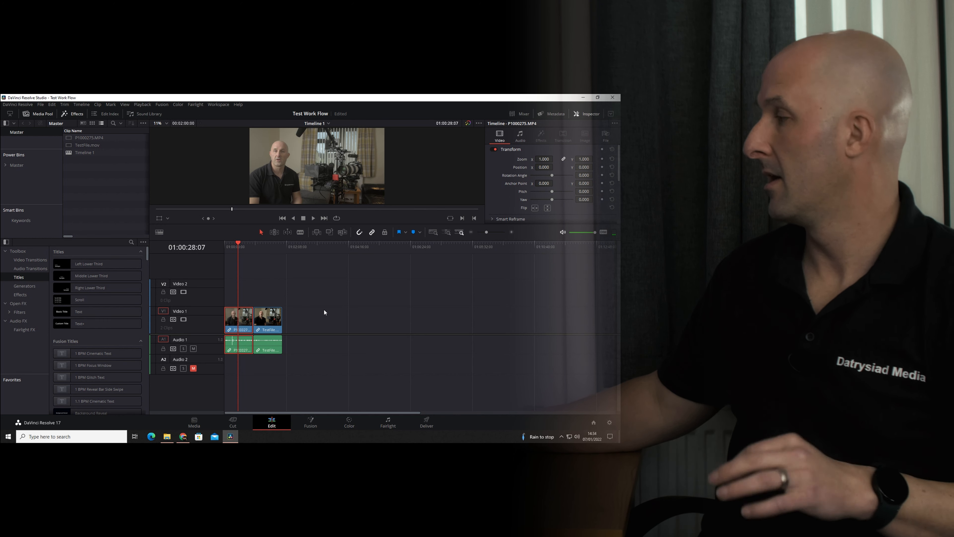
pyautogui.click(349, 423)
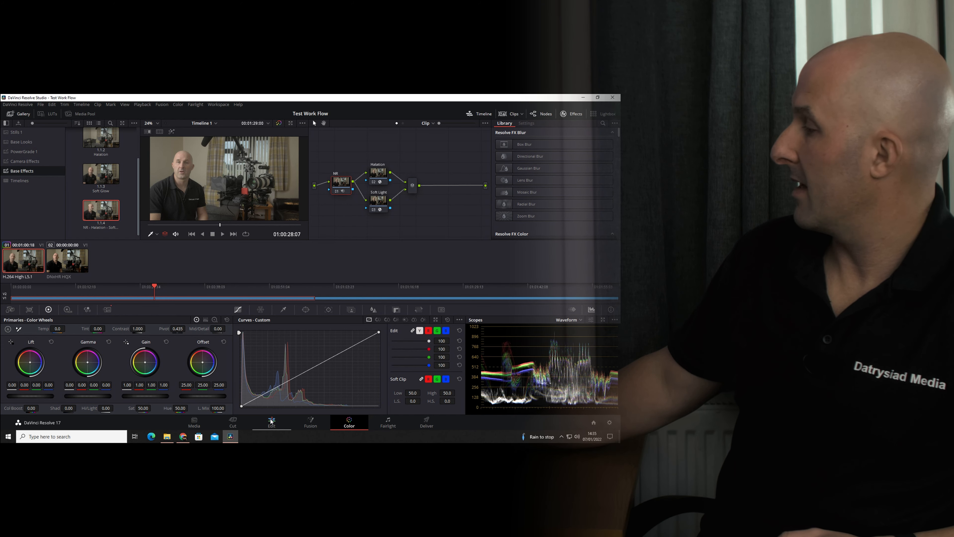
# Play the pre-rendered TestFile.mov clip from its start on the Edit page timeline
pyautogui.click(271, 422)
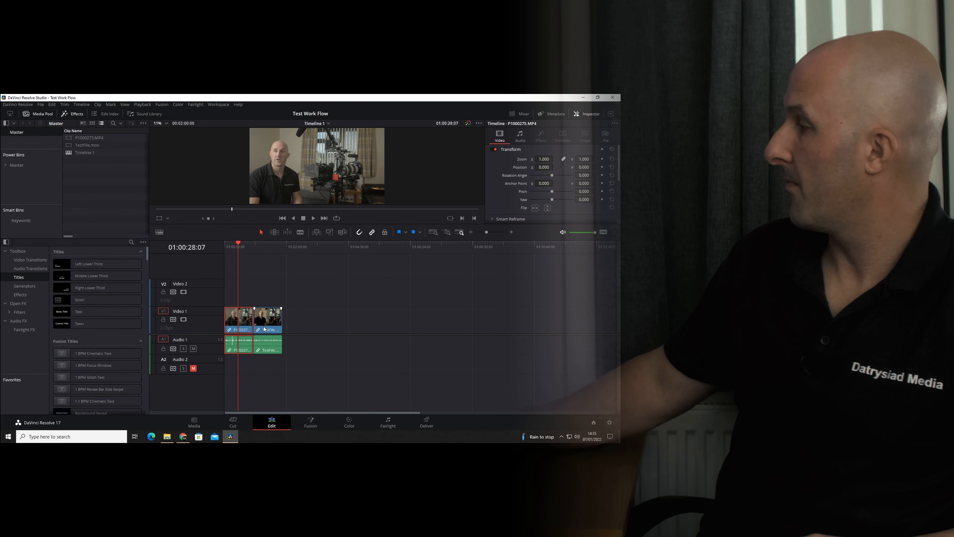
pyautogui.click(254, 247)
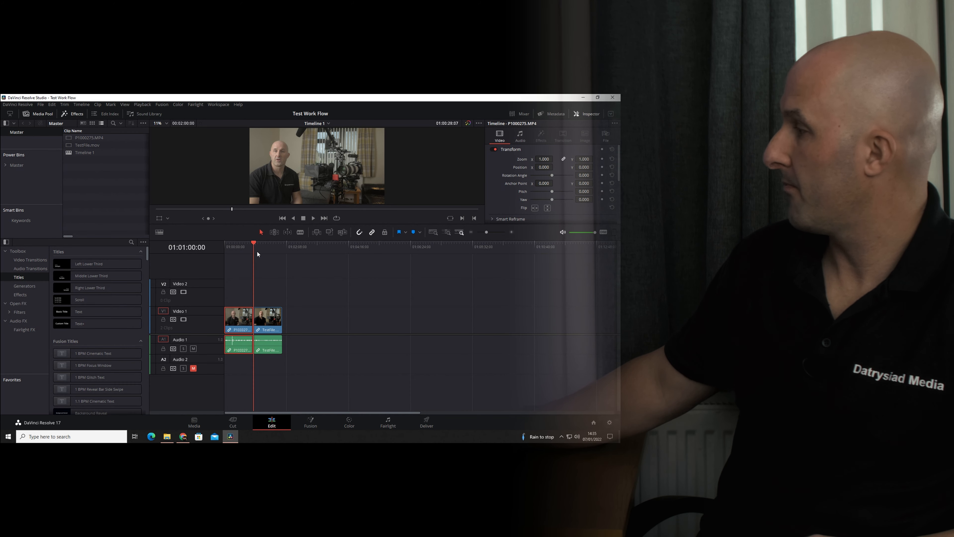
pyautogui.click(268, 317)
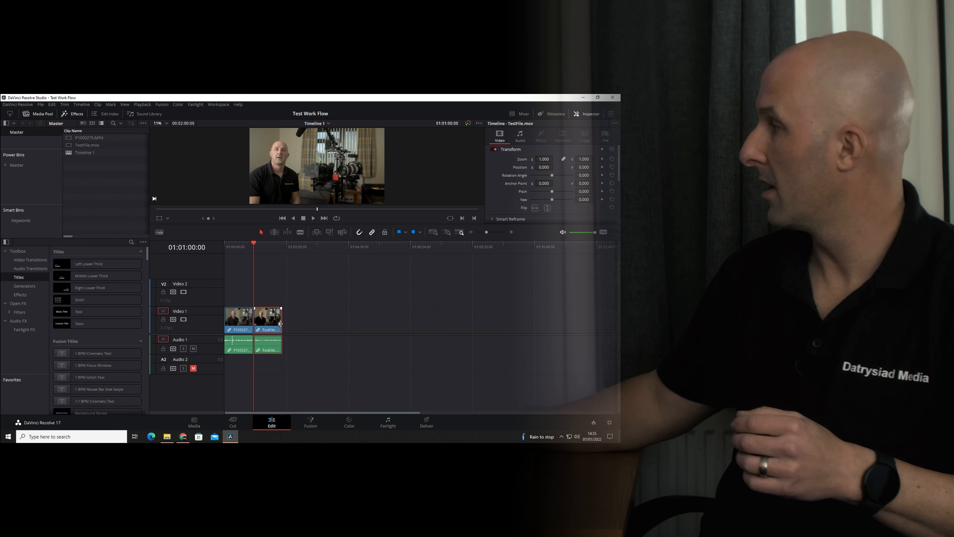
pyautogui.click(303, 217)
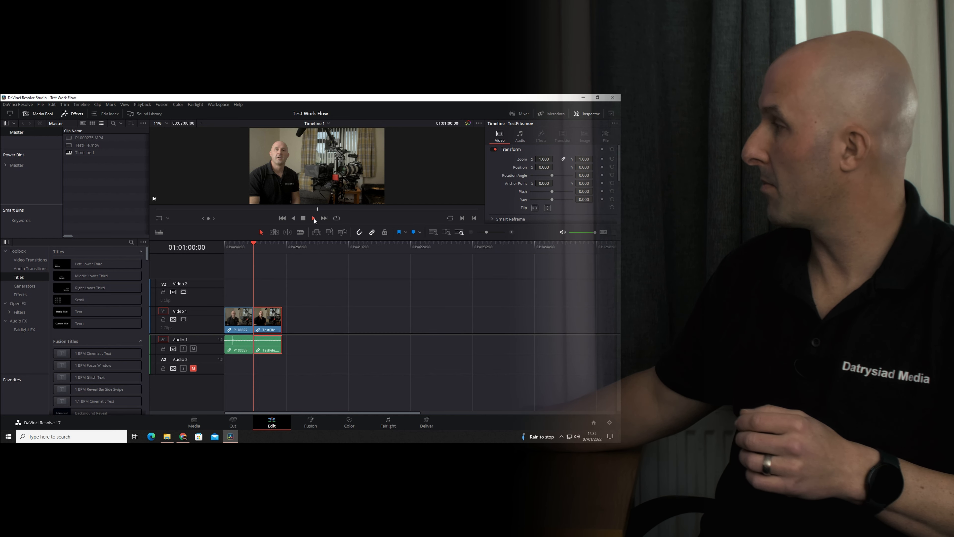